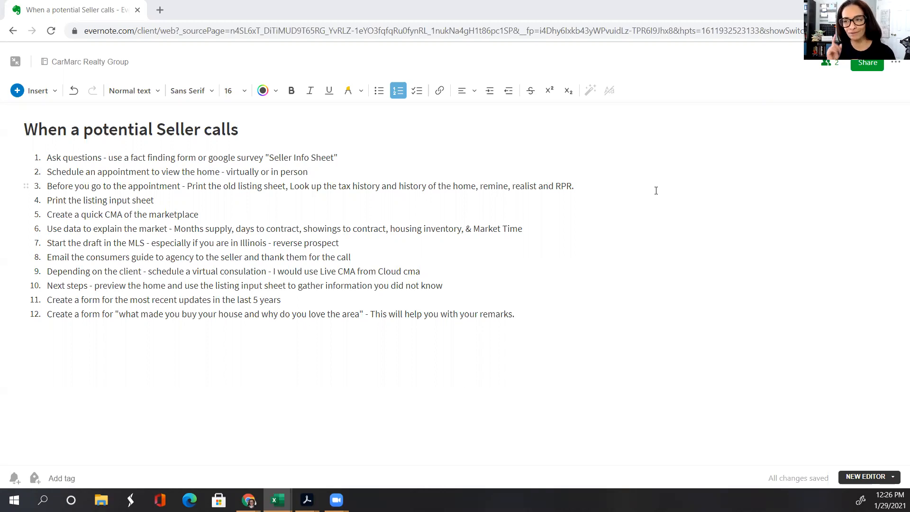
mouse_move(509, 168)
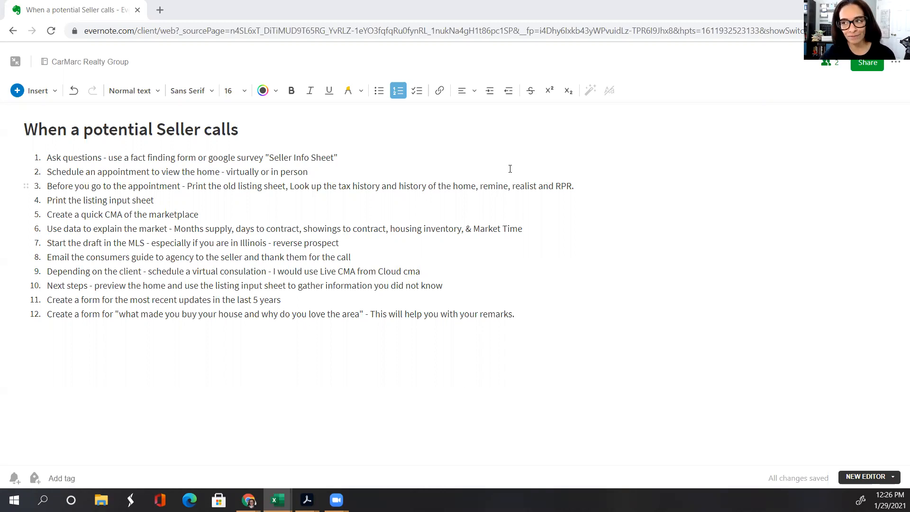